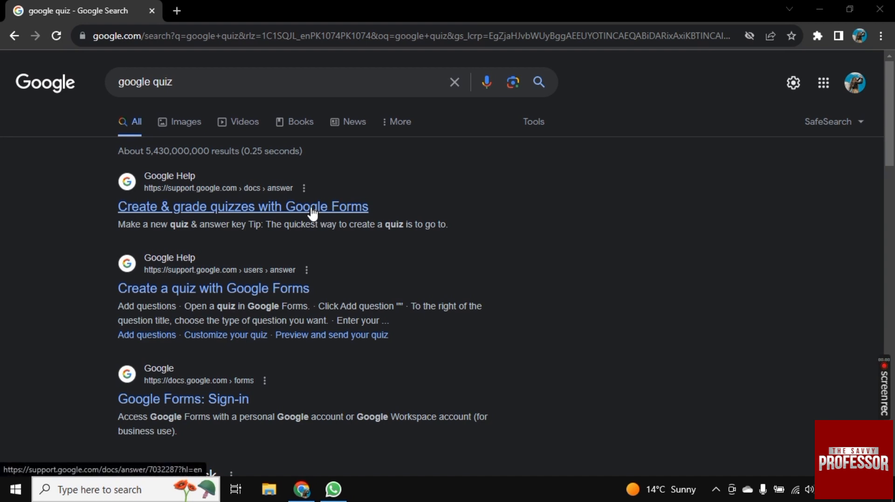
Step: Open the 'Create & grade quizzes with Google Forms' help result
left_click(242, 207)
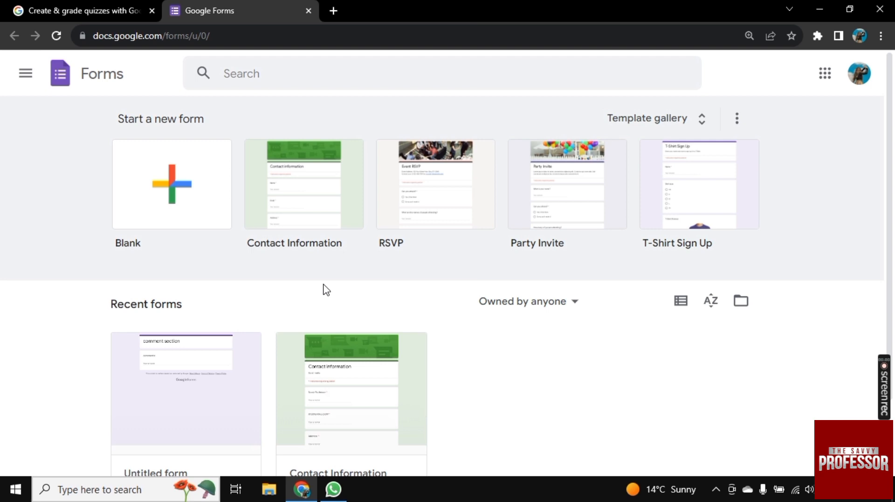
mouse_move(297, 280)
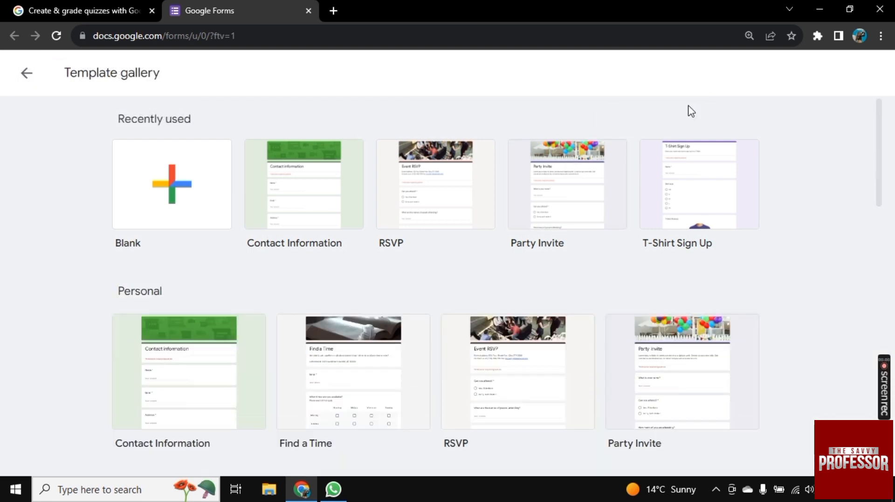
Step: Scroll the template gallery down to the Education templates including Blank Quiz
scroll("down", 3)
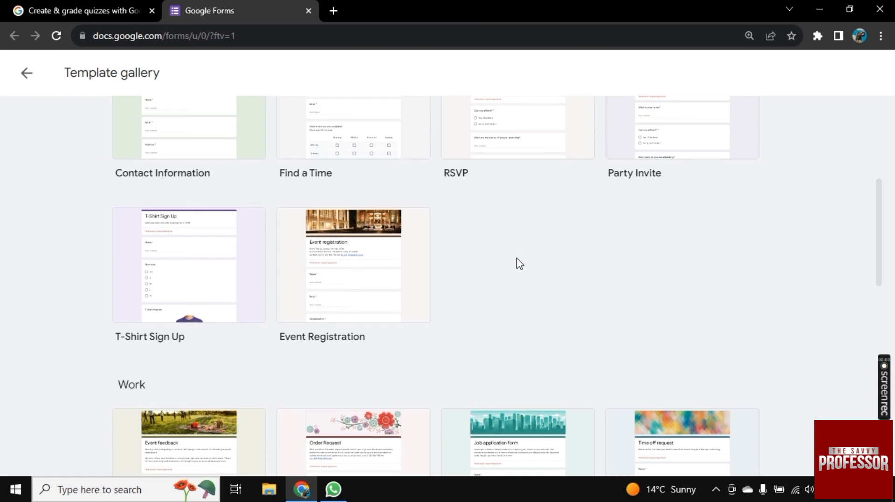
scroll("down", 3)
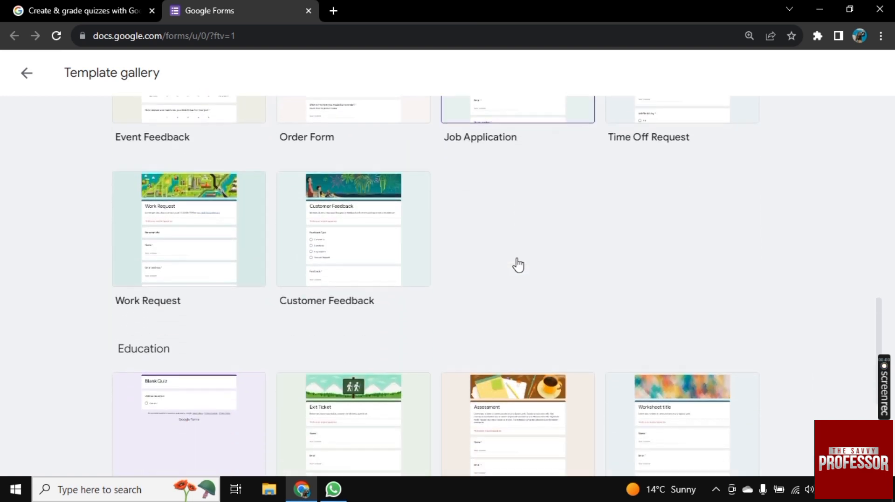
scroll("down", 3)
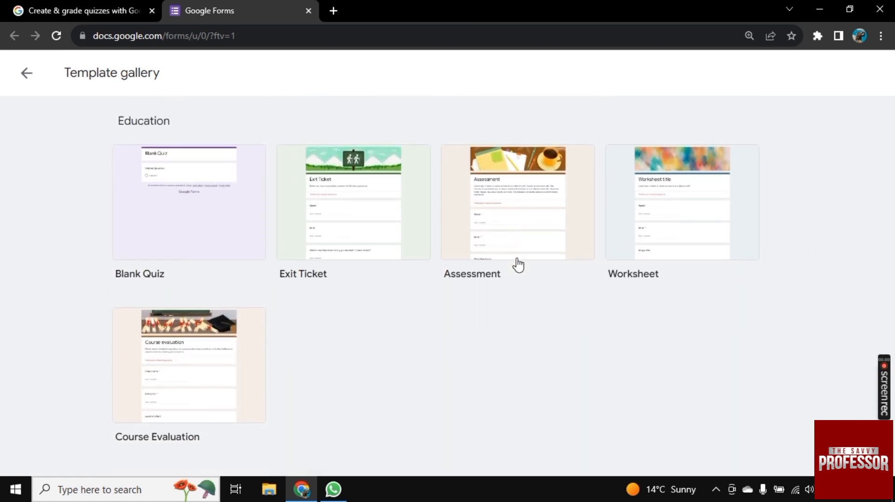
mouse_move(179, 149)
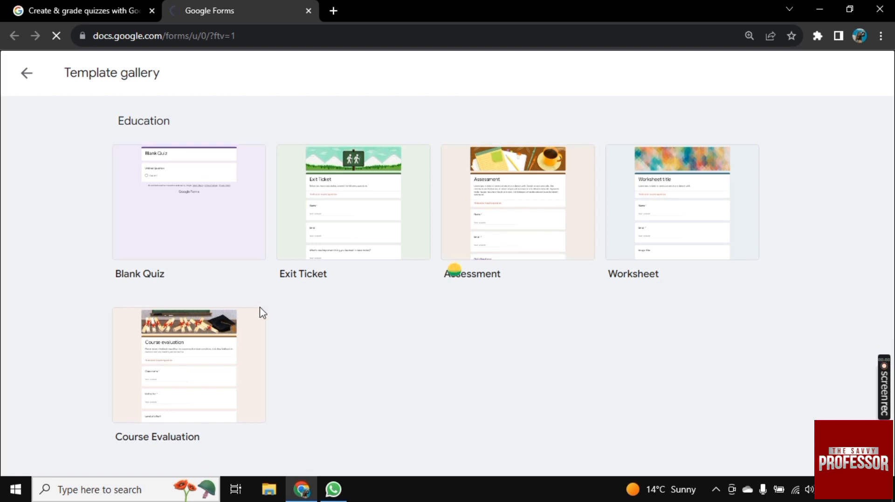
Step: Start a Blank Quiz titled 'Math Quiz' and decline the quiz tour
left_click(188, 202)
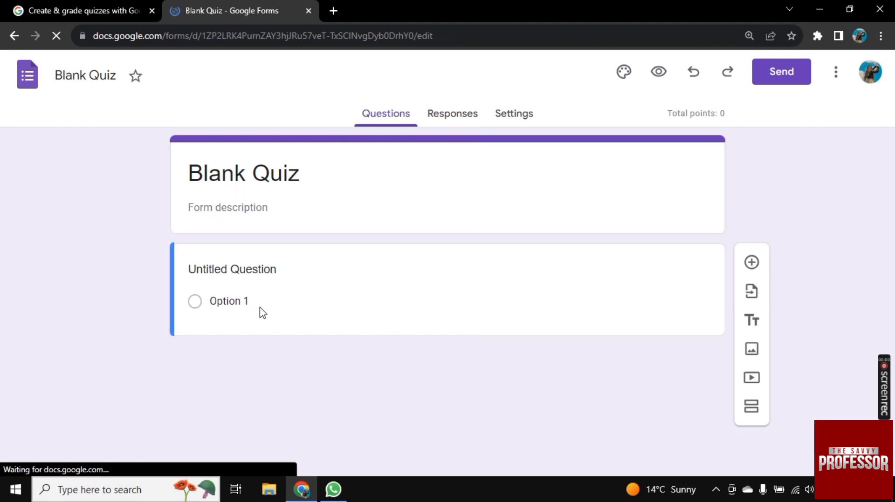
type("Math")
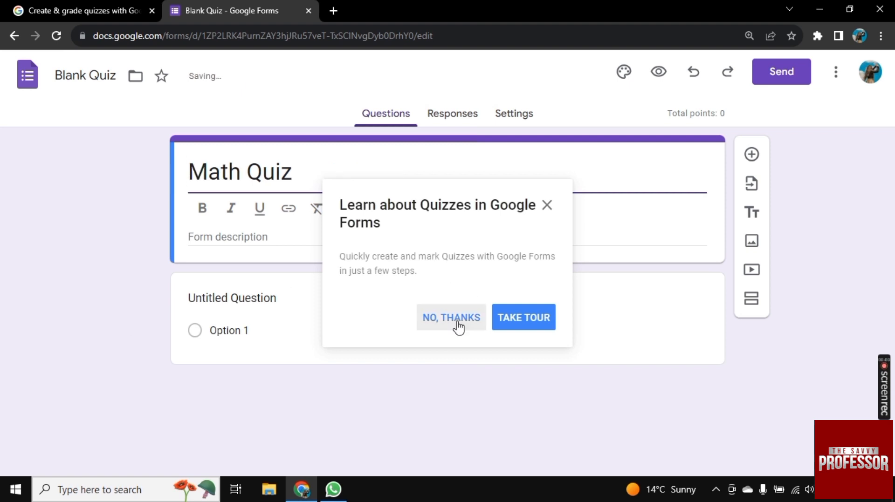
left_click(450, 318)
type("2 +")
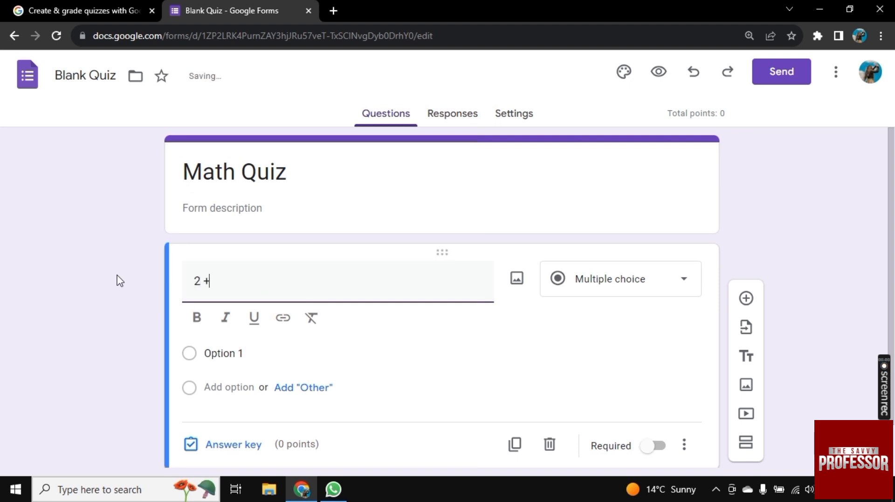
Step: Write the question '2 + 2' with choices 4, 3, 7 and an Other option
type("2")
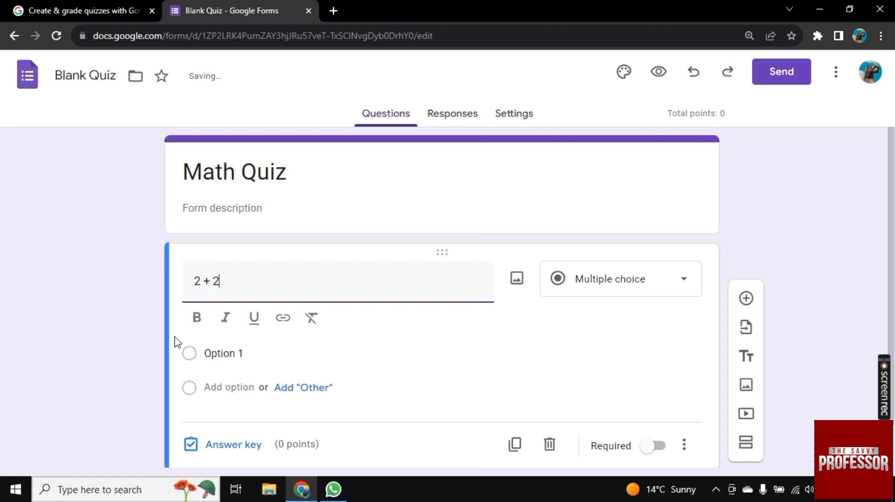
scroll("down", 3)
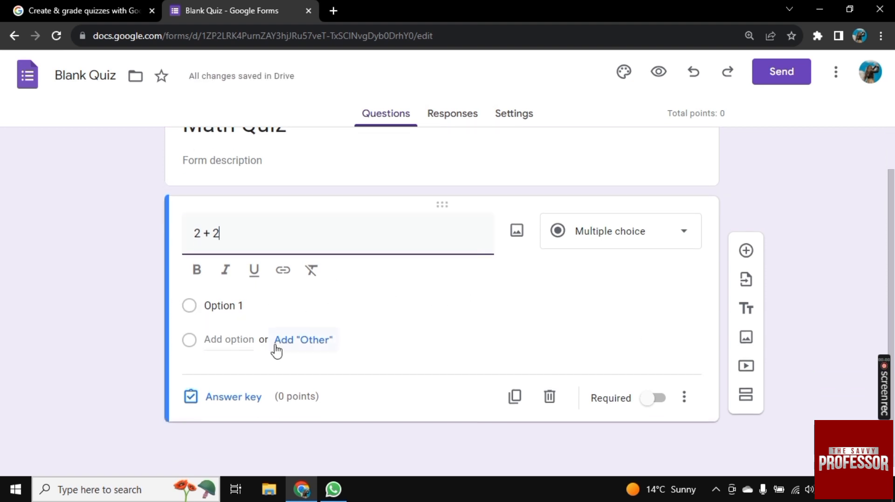
left_click(302, 339)
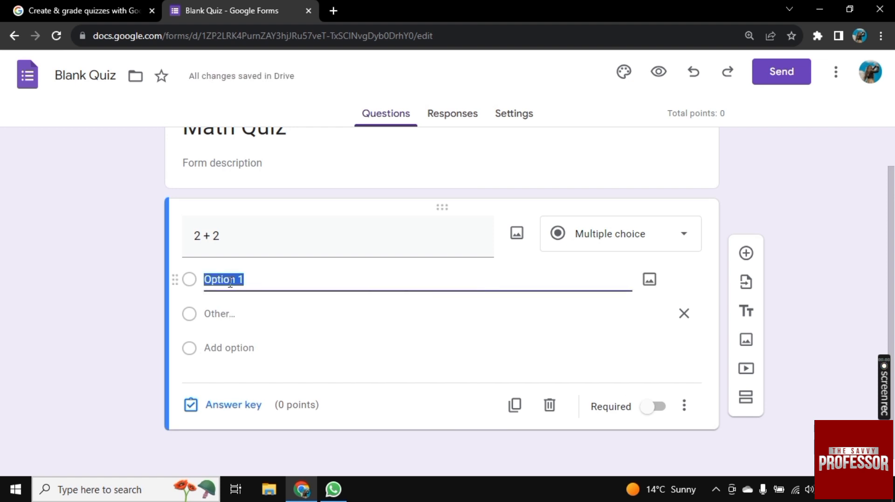
key("Delete")
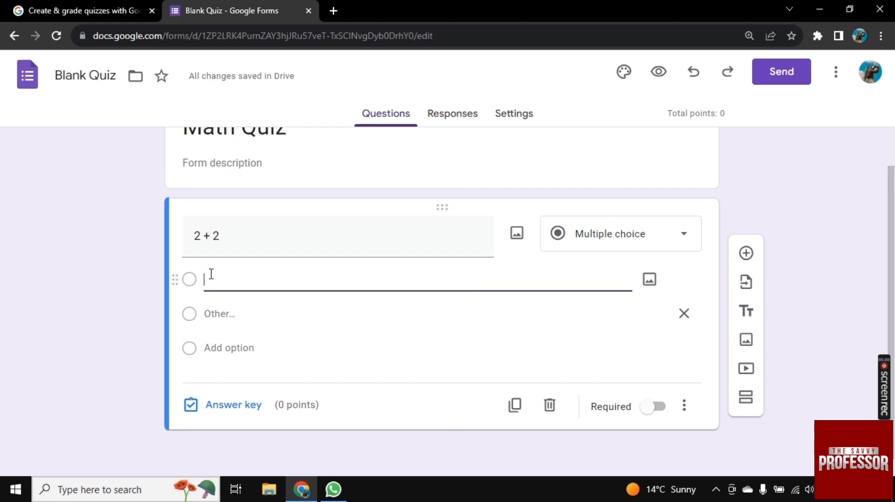
type("4")
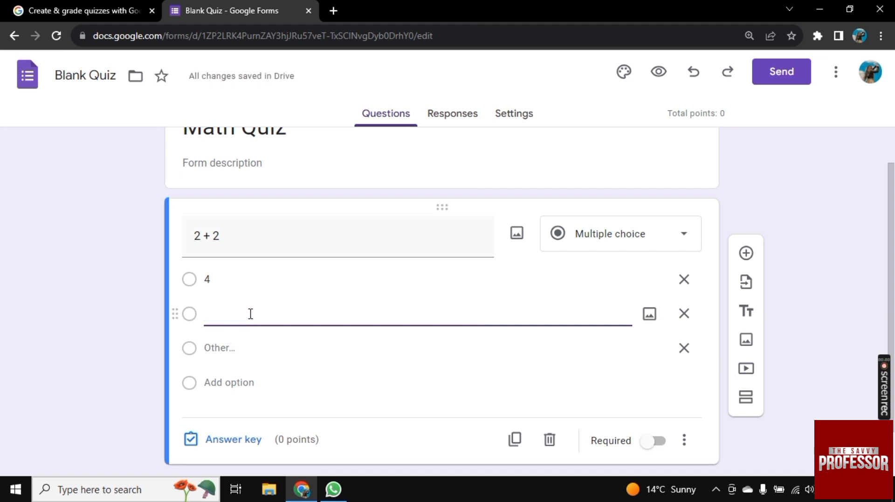
type("3")
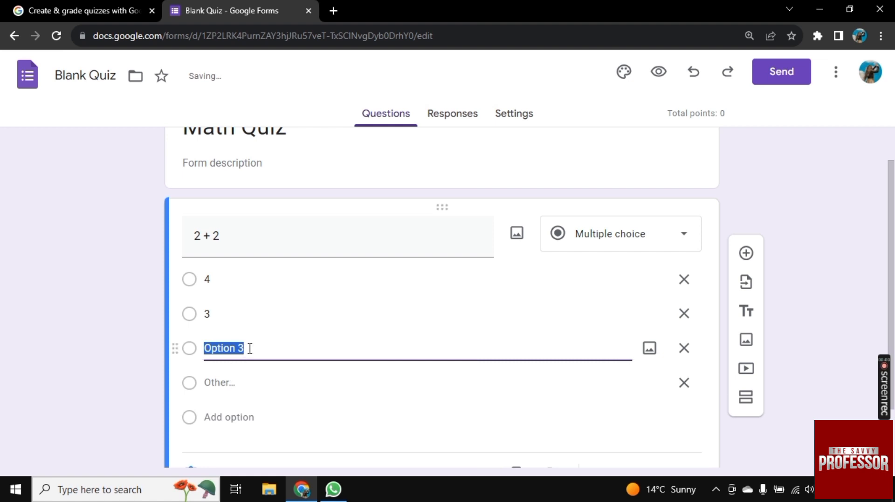
type("7")
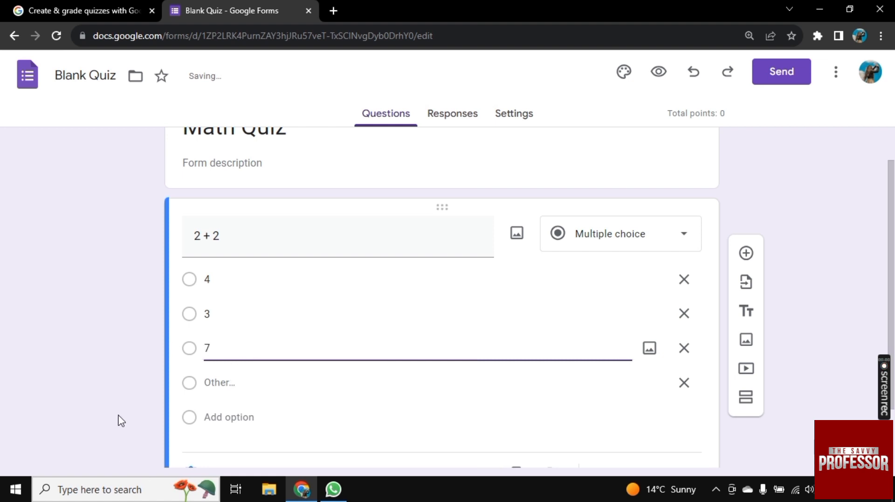
scroll("down", 3)
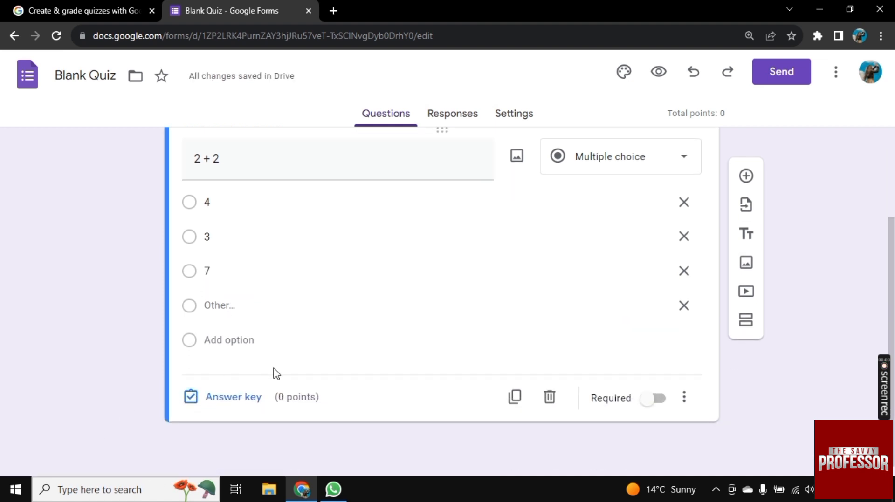
Step: Mark 4 as the correct answer in the question's answer key
left_click(233, 397)
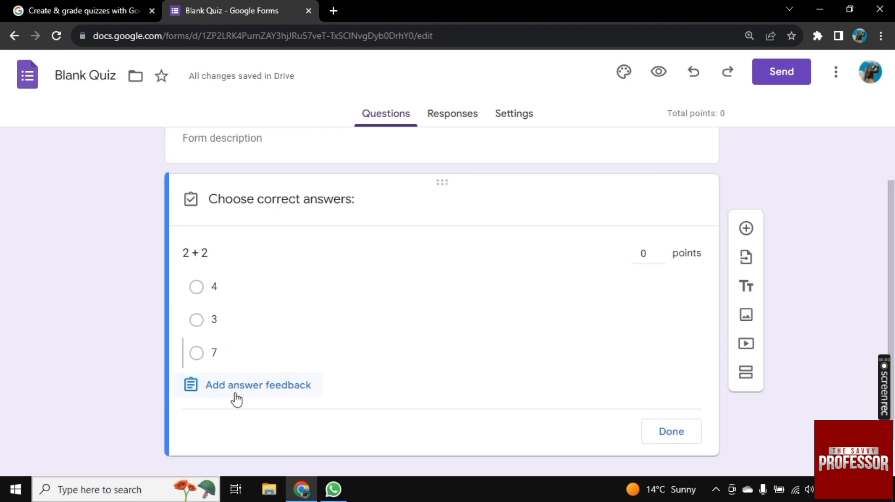
left_click(195, 286)
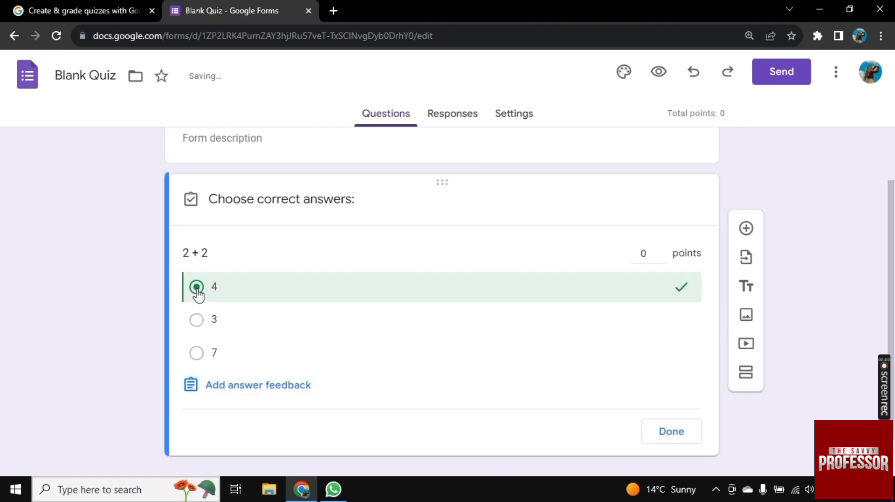
mouse_move(675, 446)
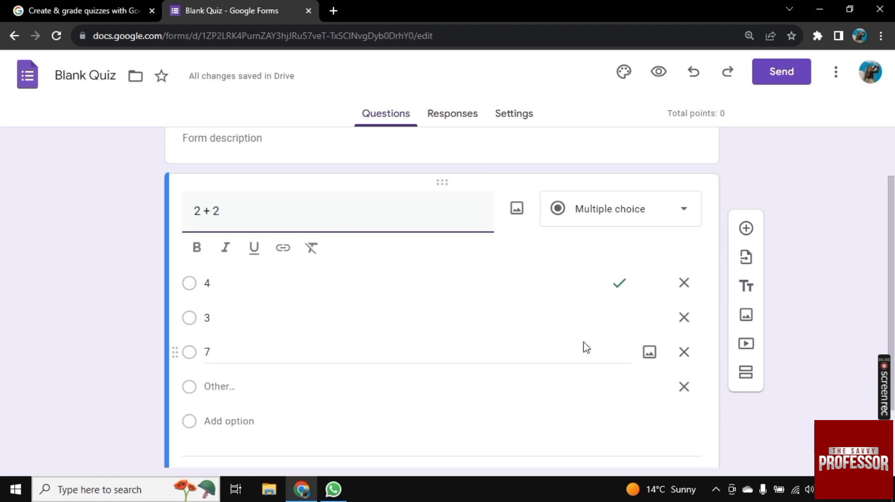
mouse_move(759, 453)
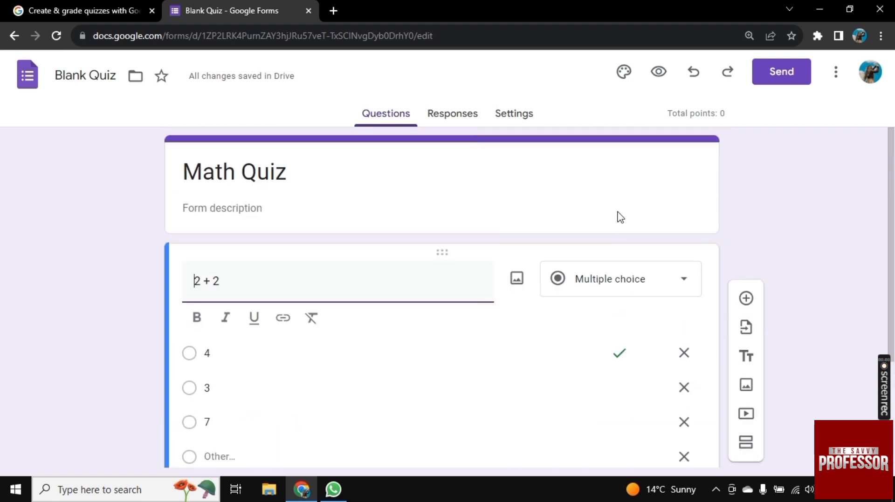
Step: Copy the Math Quiz's HTML iframe embed code from the Send dialog
left_click(781, 71)
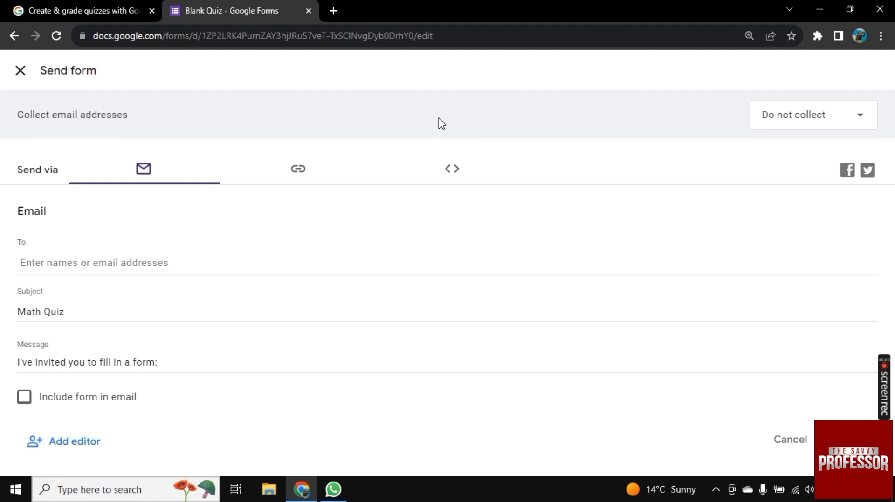
left_click(451, 169)
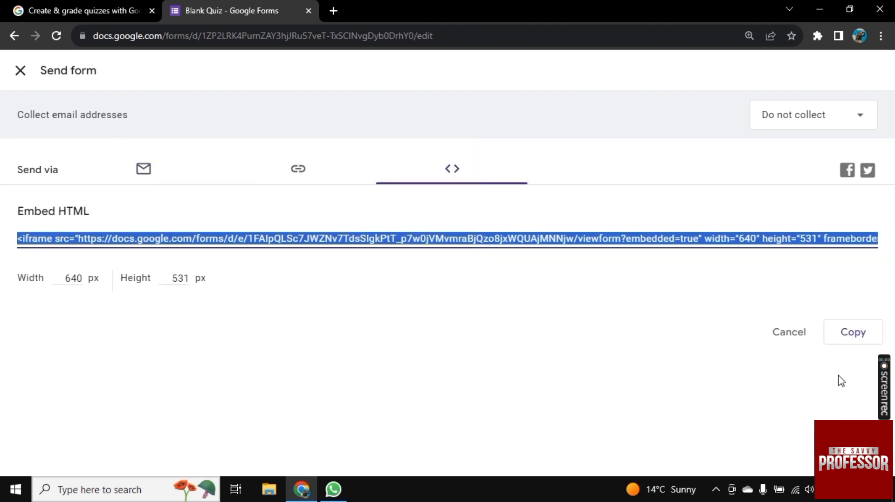
left_click(853, 332)
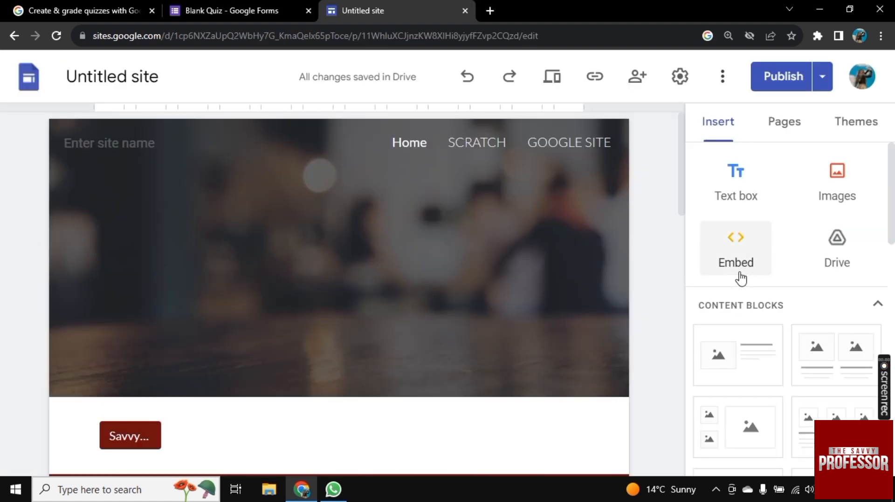
Step: Embed the quiz's iframe code on the Sites page and widen it across the page
left_click(736, 248)
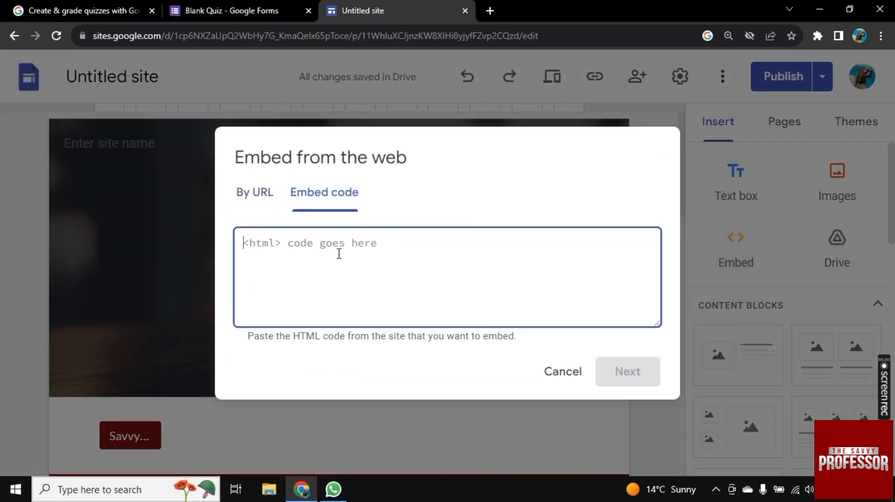
type("<iframe src=\"https://docs.google.com/forms/d/e/1FAIpQLSc7JWZNv7TdsSIgkPtT_p7w0jVMvmraBjQzo8jxWQUAjMNNjw/viewform?embedded=true\" width=\"640\" height=\"531\" frameborder=\"0\"")
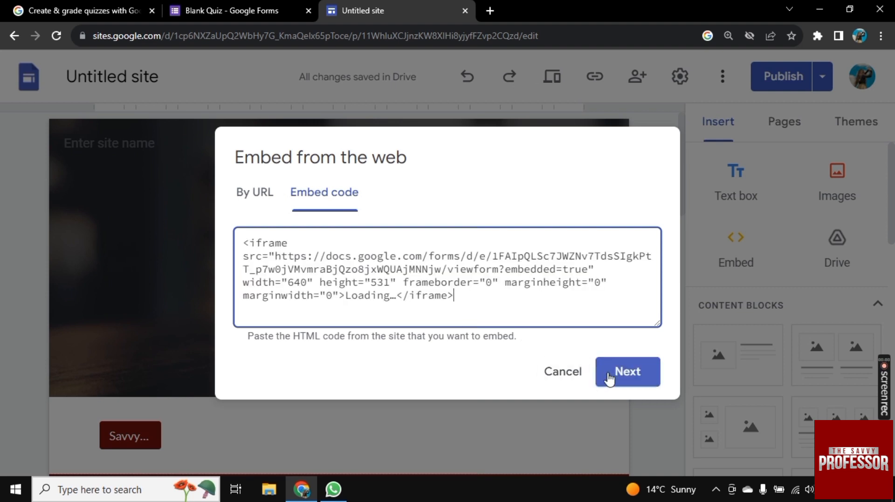
left_click(627, 372)
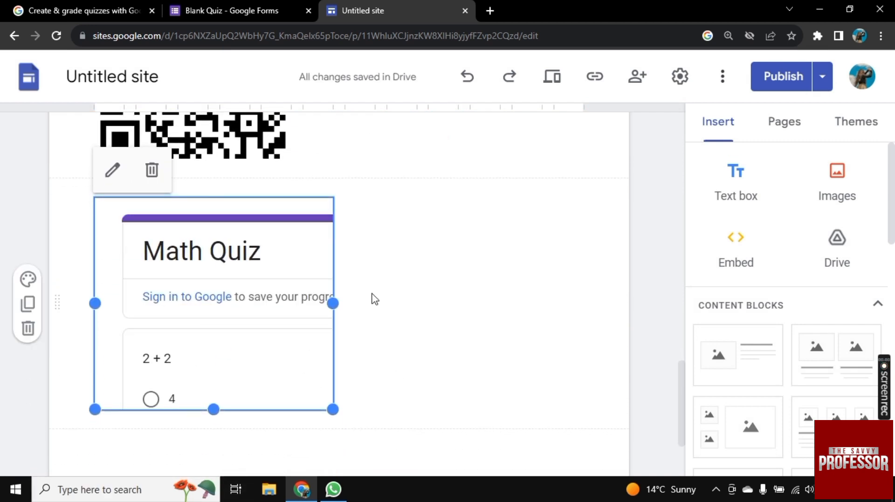
left_click_drag(334, 303, 581, 303)
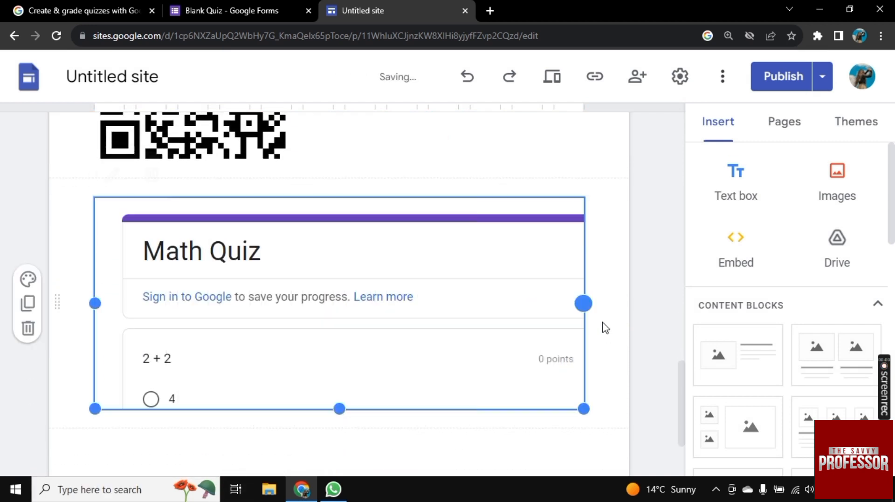